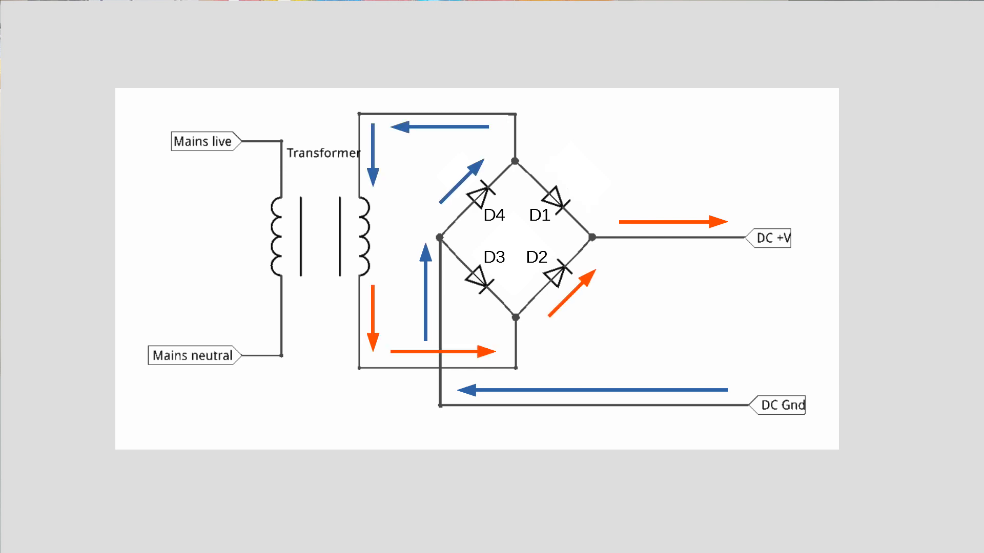
Step: Advance to the slide comparing AC with full-wave bridge-rectified DC waveforms
key(Right)
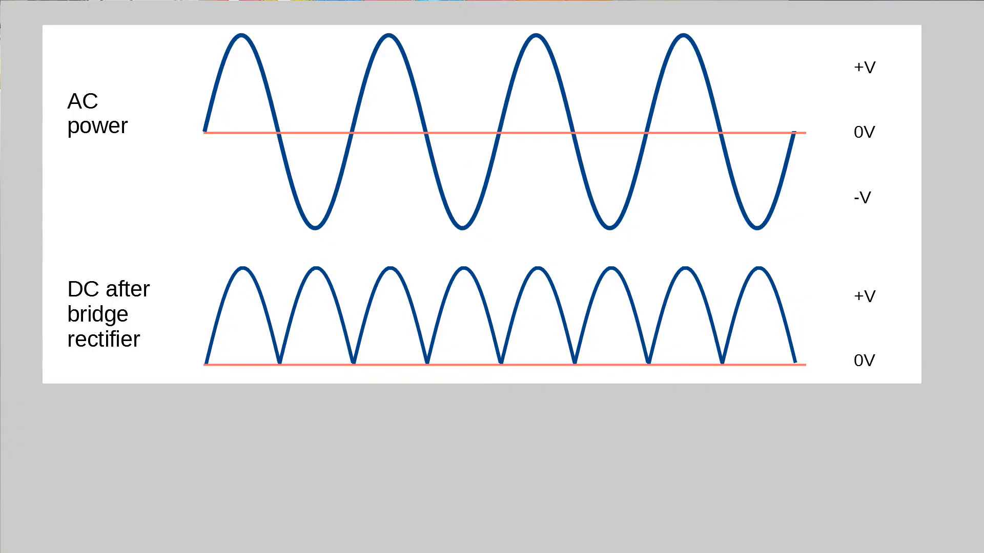